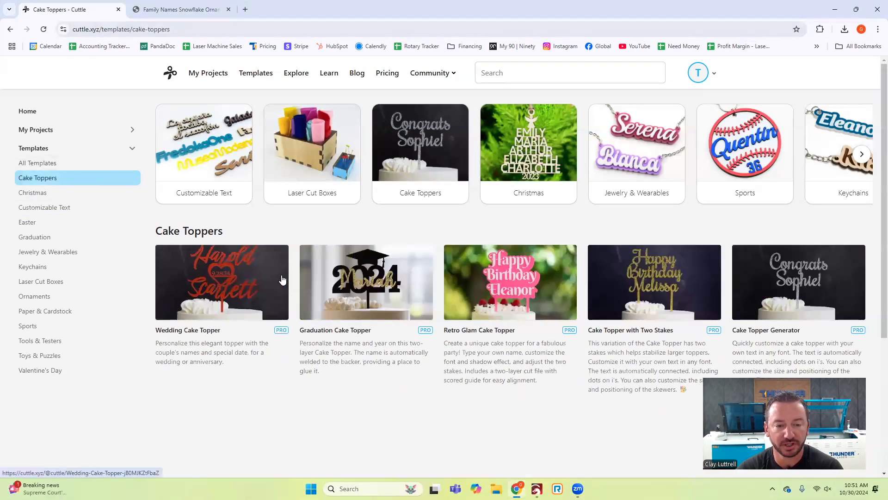
{"action": "mouse_move", "coordinate": [204, 189]}
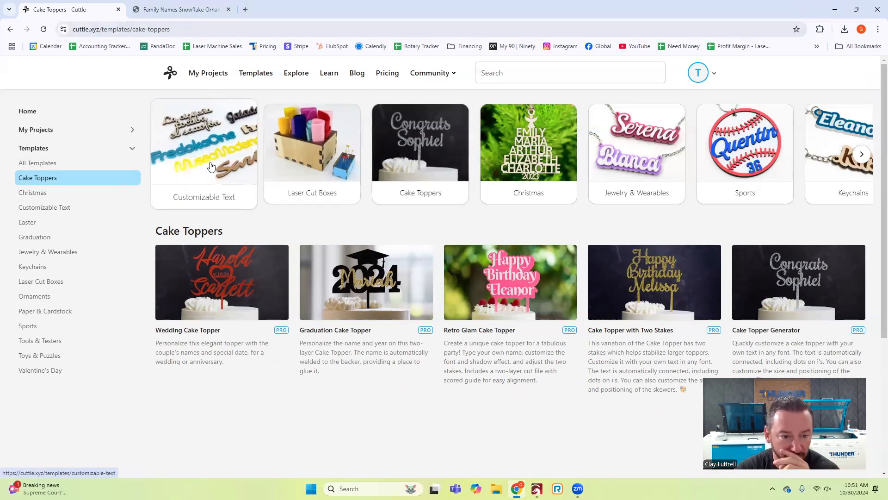
Step: Browse the Laser Cut Boxes collection down to the Sliding Lid Box template
{"action": "left_click", "coordinate": [312, 144]}
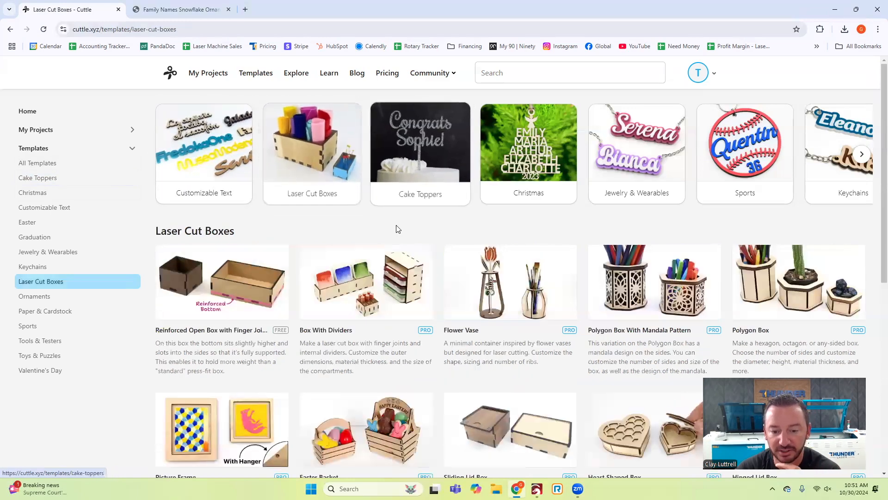
{"action": "scroll", "scroll_direction": "down", "scroll_amount": 3}
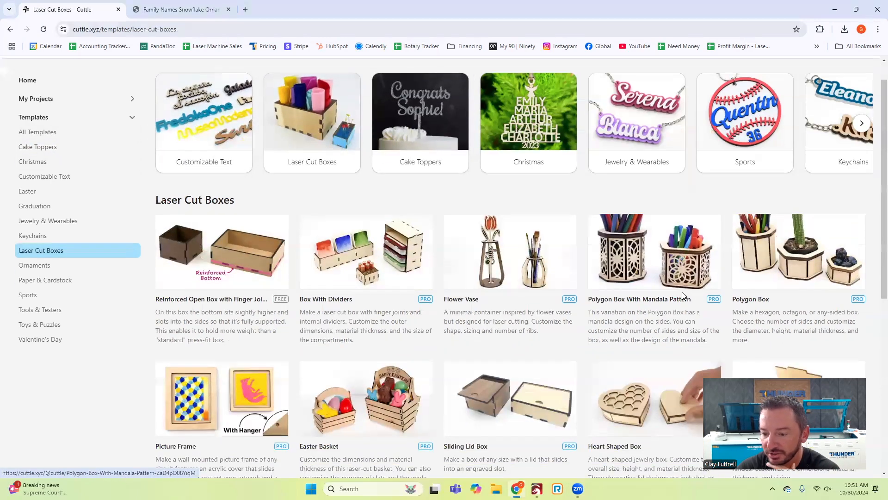
{"action": "scroll", "scroll_direction": "down", "scroll_amount": 3}
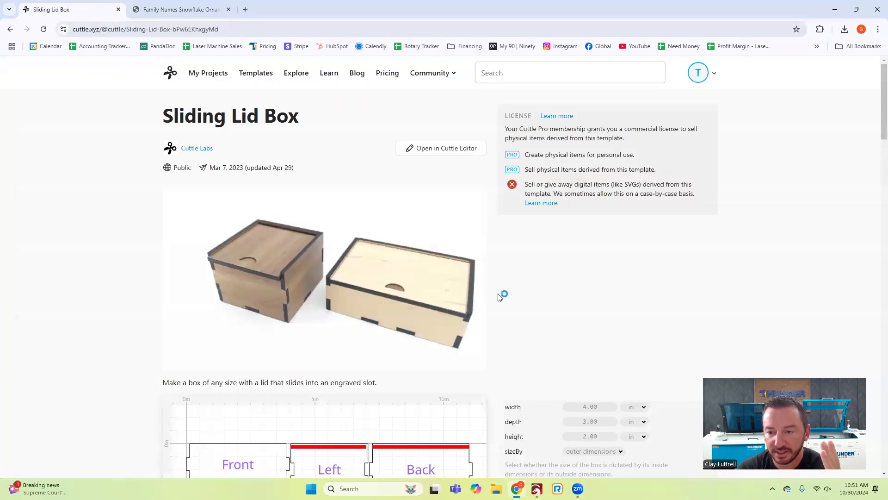
{"action": "scroll", "scroll_direction": "down", "scroll_amount": 3}
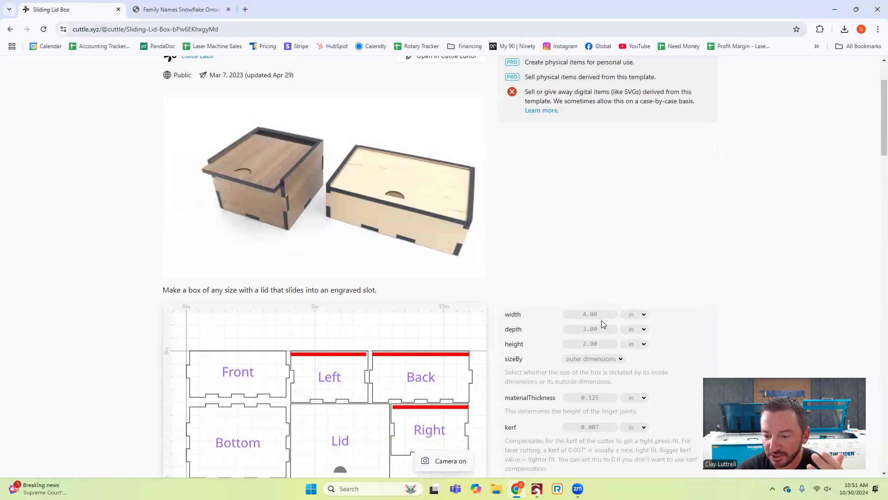
{"action": "scroll", "scroll_direction": "down", "scroll_amount": 3}
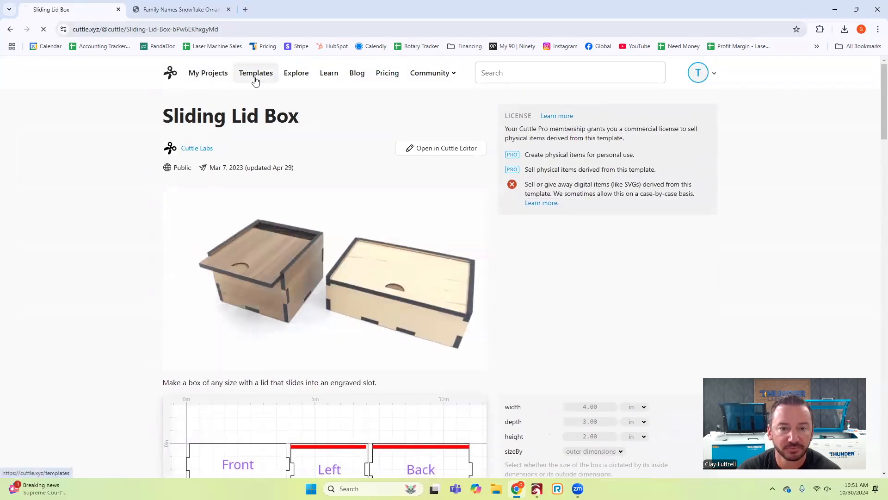
Step: Open the Baseball Bag Tag template from the Sports category
{"action": "left_click", "coordinate": [255, 73]}
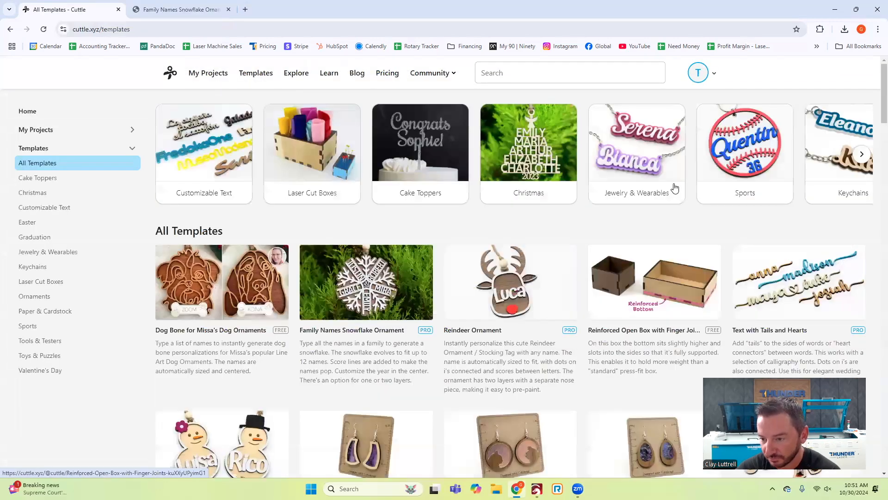
{"action": "left_click", "coordinate": [745, 153]}
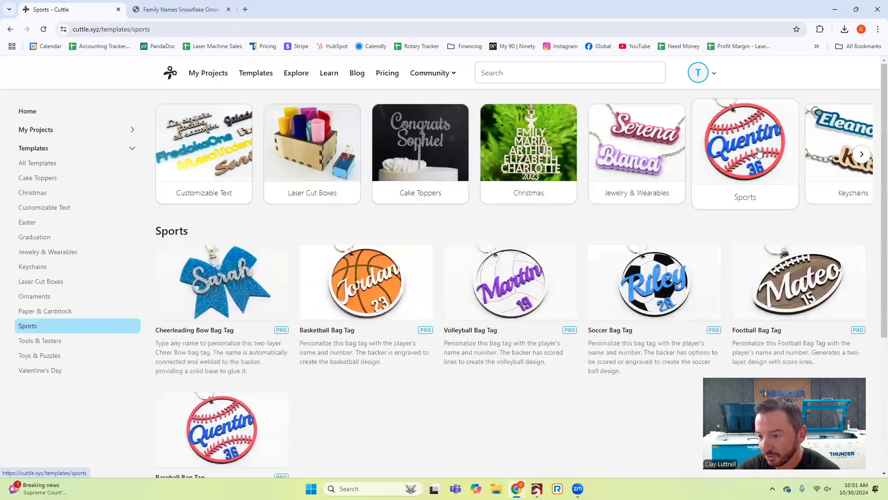
{"action": "mouse_move", "coordinate": [223, 428]}
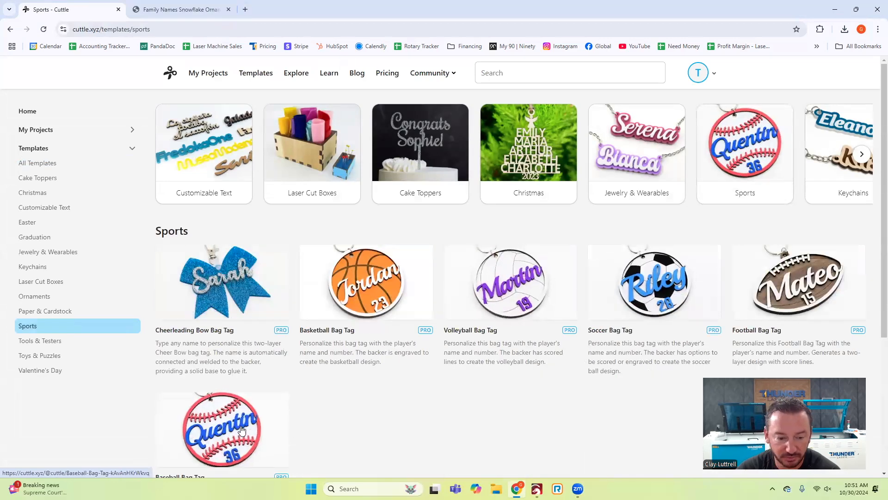
{"action": "left_click", "coordinate": [221, 427]}
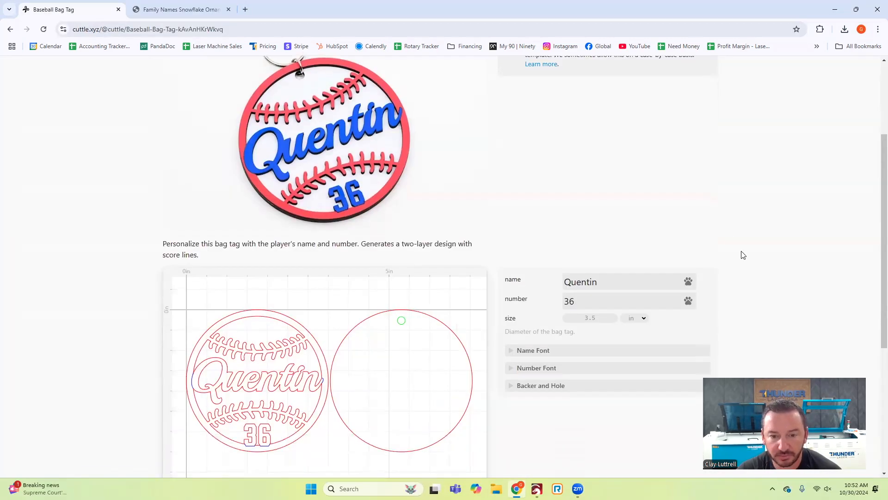
Step: Replace the name Quentin with Clay and enable includeBacker for the tag
{"action": "left_click", "coordinate": [617, 281]}
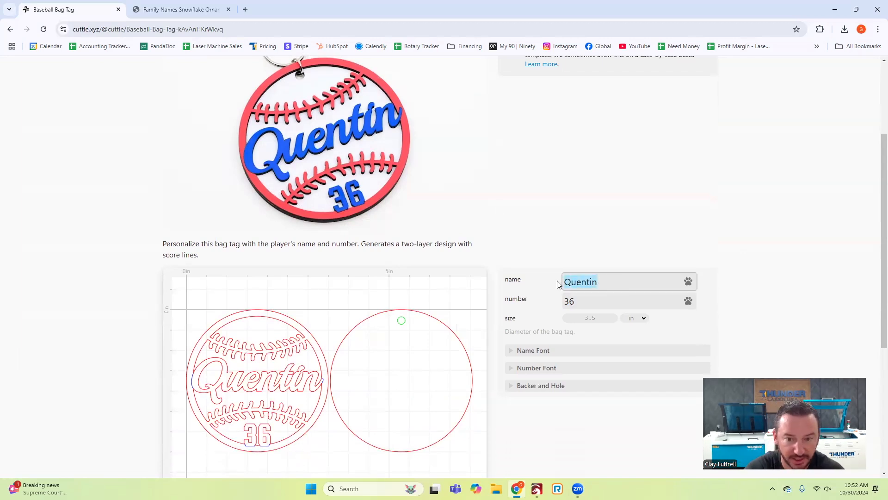
{"action": "type", "text": "Clay"}
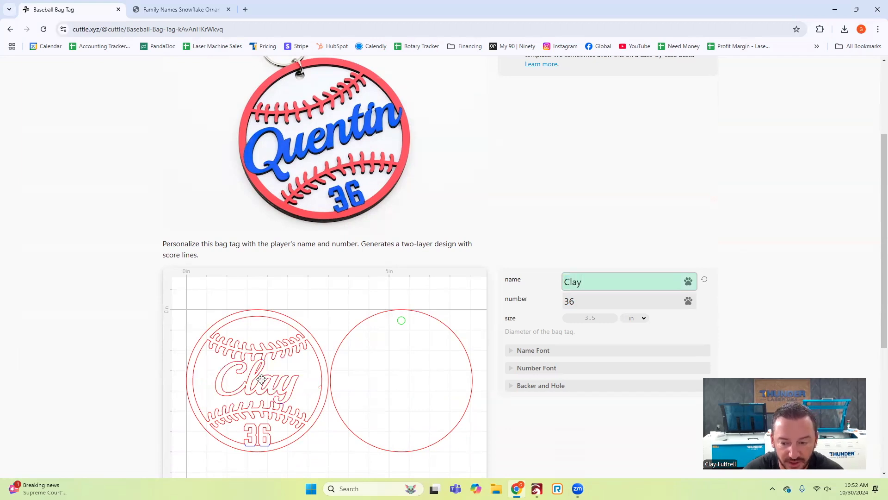
{"action": "left_click", "coordinate": [533, 350]}
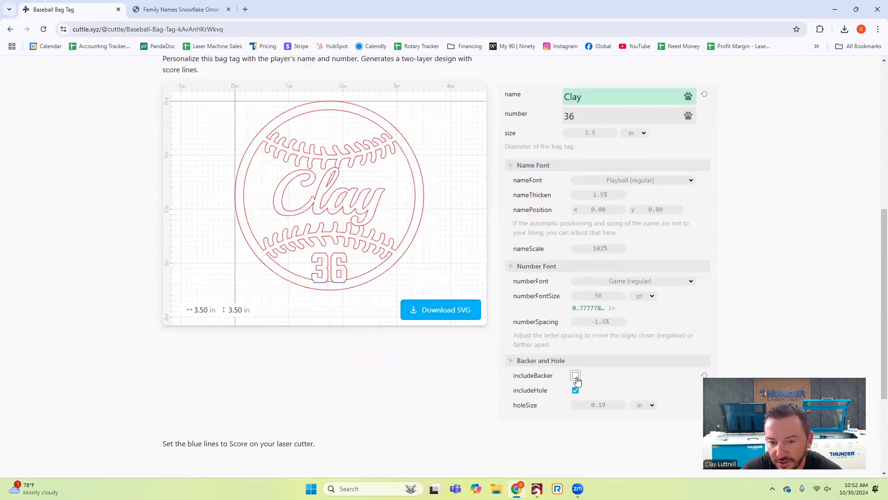
{"action": "left_click", "coordinate": [574, 374]}
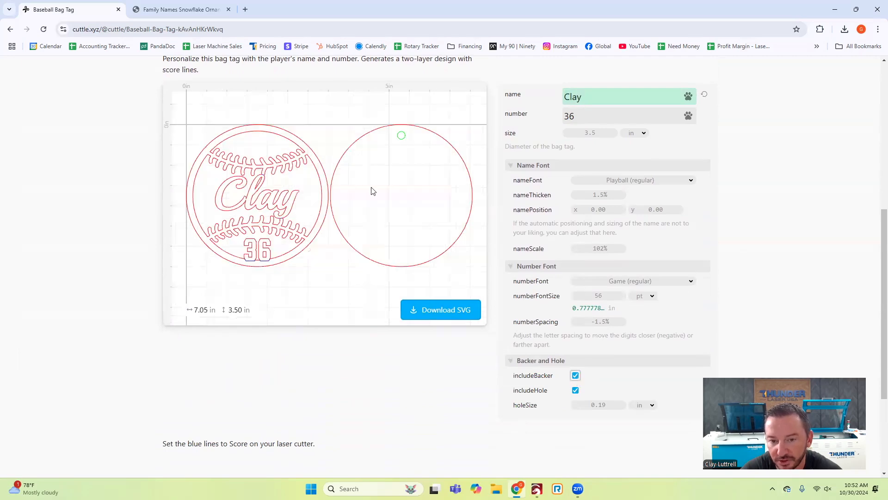
{"action": "mouse_move", "coordinate": [408, 286]}
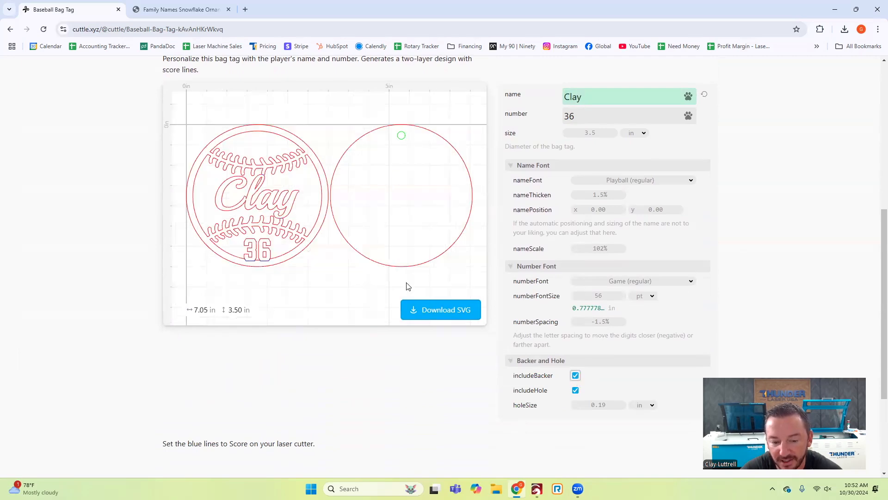
{"action": "scroll", "scroll_direction": "down", "scroll_amount": 3}
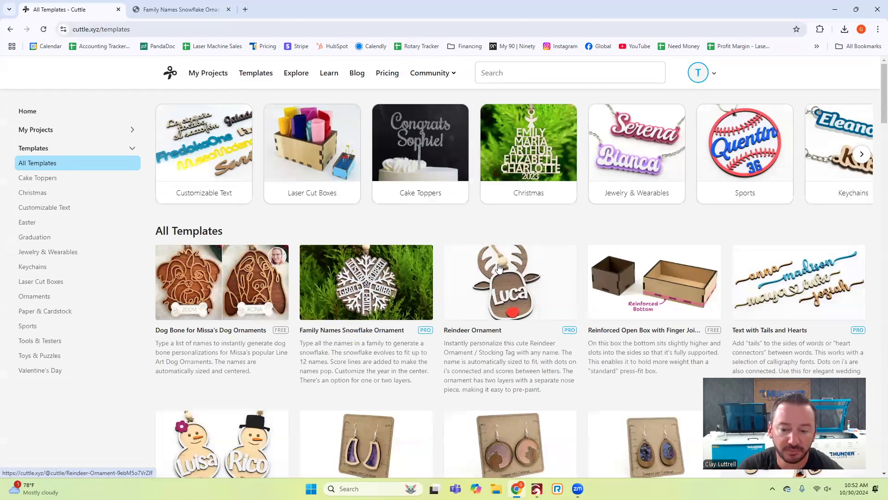
{"action": "mouse_move", "coordinate": [560, 234]}
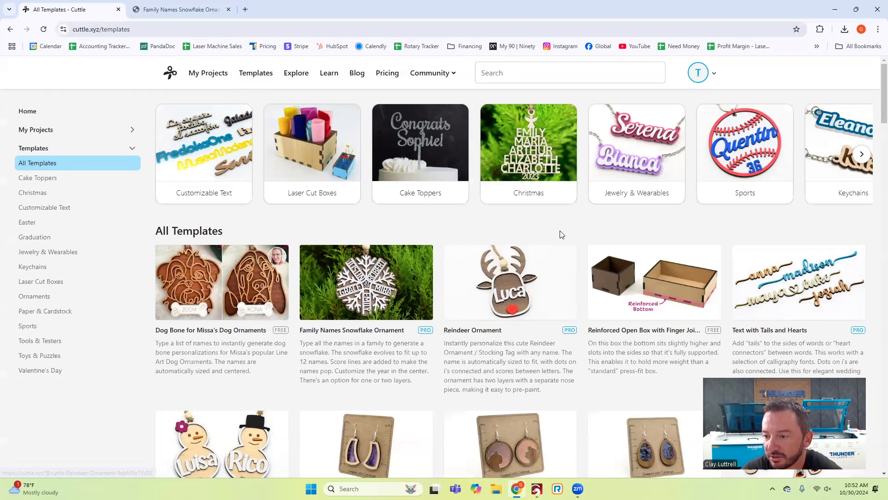
{"action": "mouse_move", "coordinate": [744, 152]}
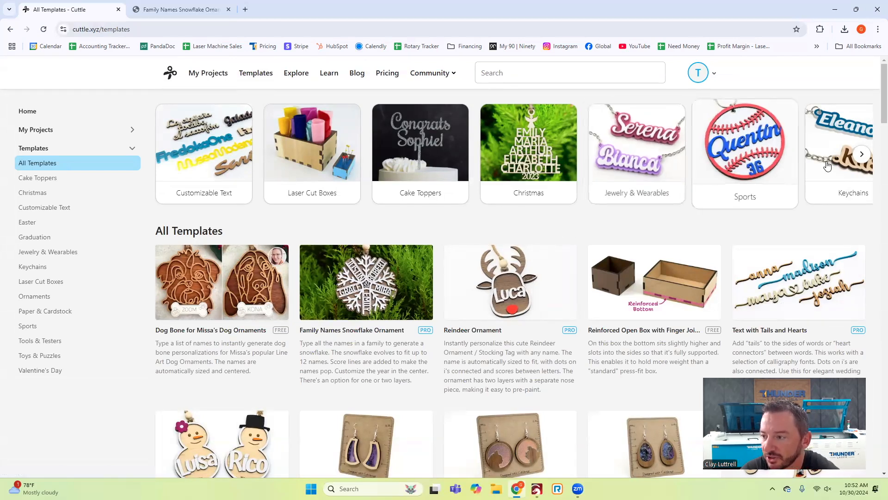
Step: Browse the category carousel and open the Family Names Snowflake Ornament template
{"action": "left_click", "coordinate": [861, 153]}
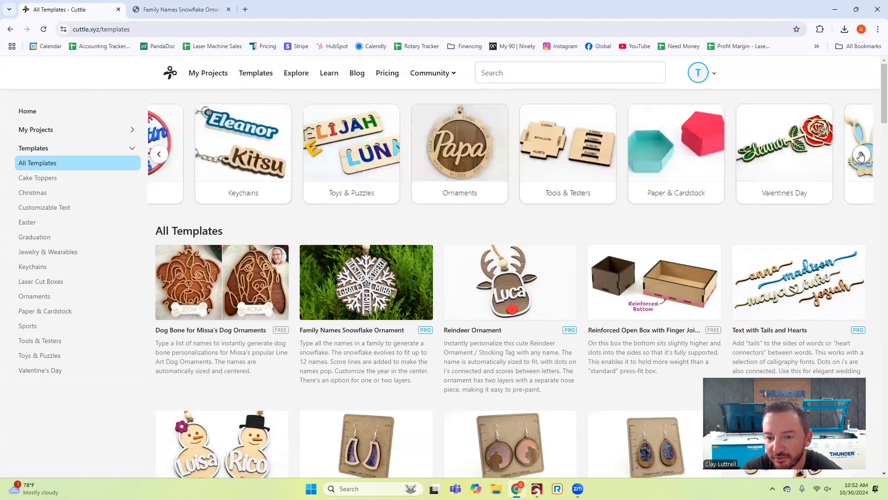
{"action": "left_click", "coordinate": [860, 154]}
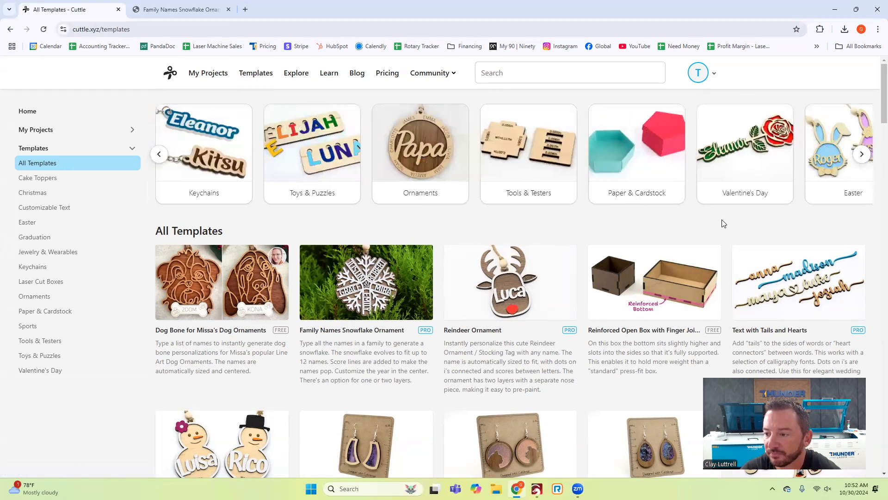
{"action": "left_click", "coordinate": [860, 153]}
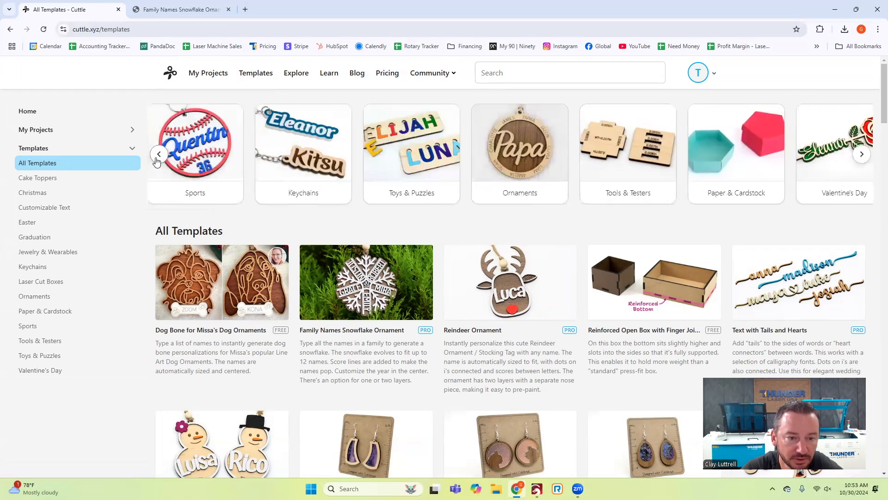
{"action": "left_click", "coordinate": [159, 154]}
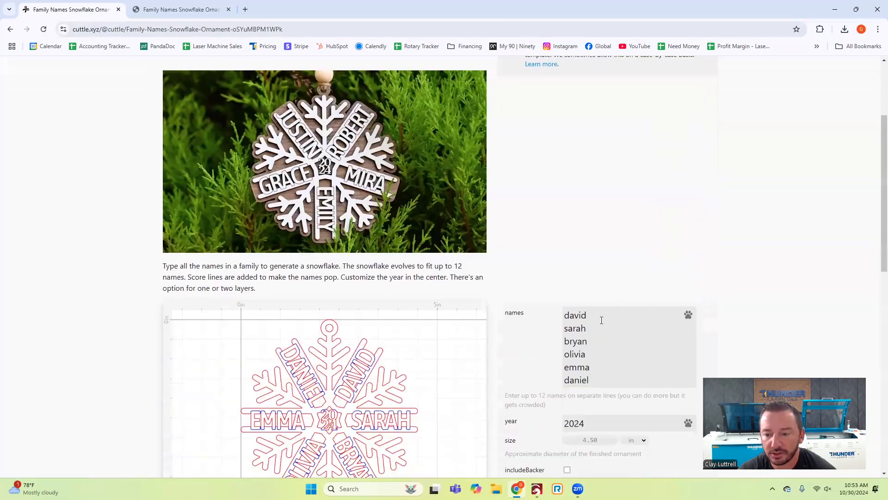
Step: Replace the sample names with Clay, Rachel, Aspen, Beckham, Gypsie and Indi on separate lines
{"action": "left_click_drag", "start_coordinate": [587, 341], "coordinate": [564, 354]}
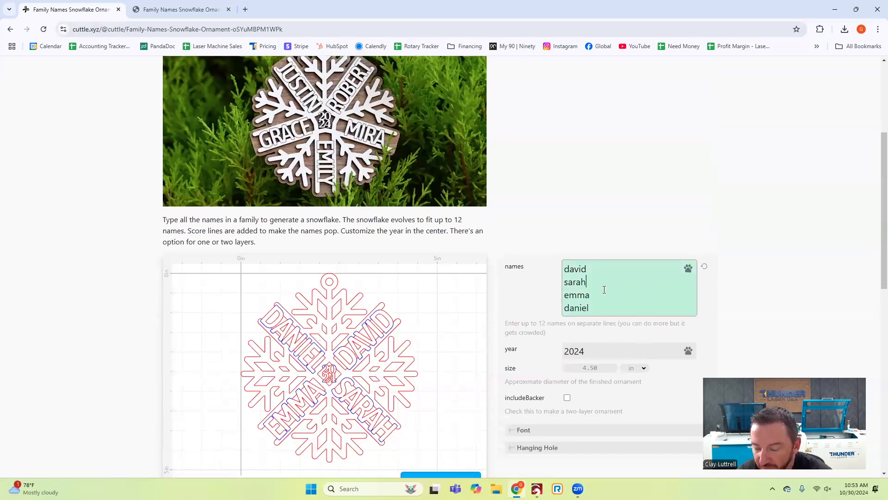
{"action": "key", "text": "Backspace"}
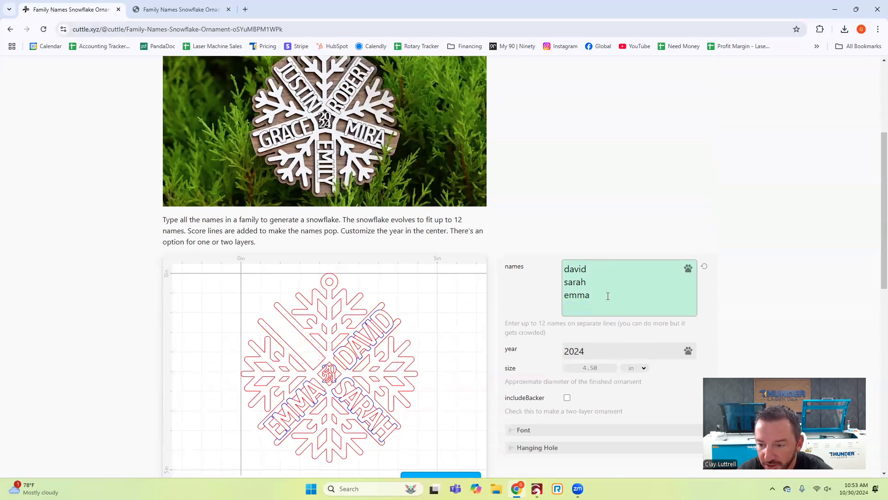
{"action": "type", "text": "Clay"}
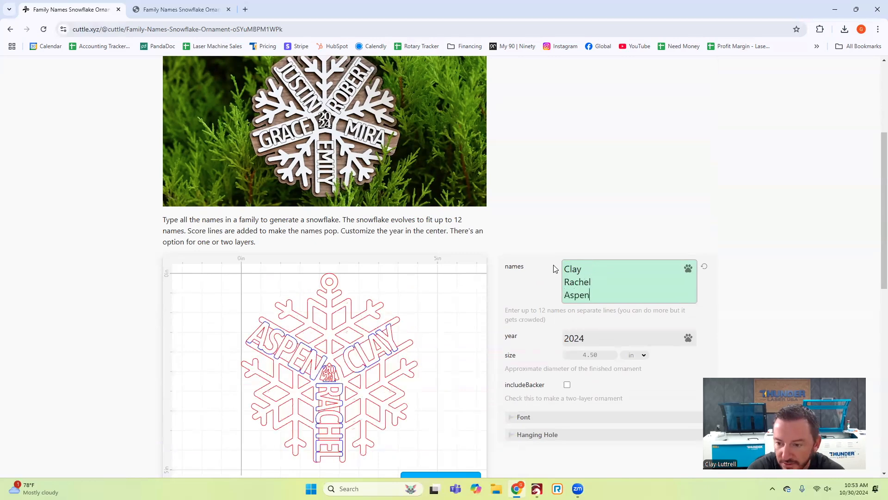
{"action": "type", "text": "Beckham"}
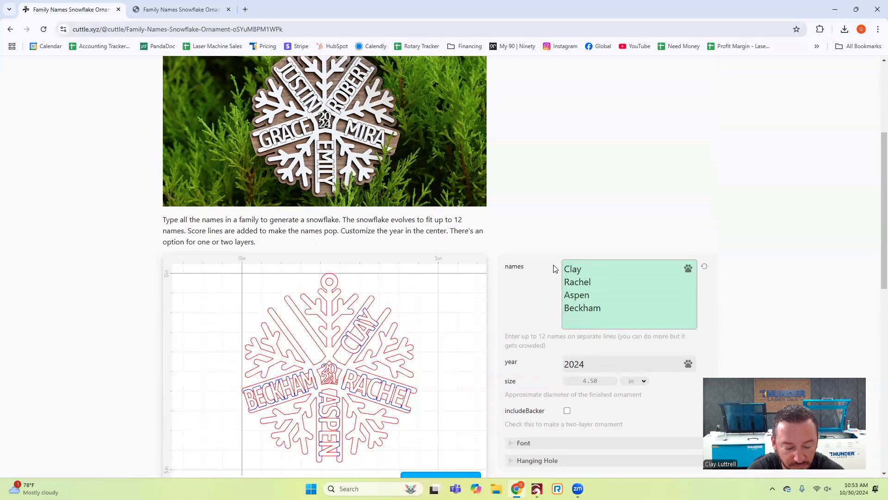
{"action": "type", "text": "Gypsie"}
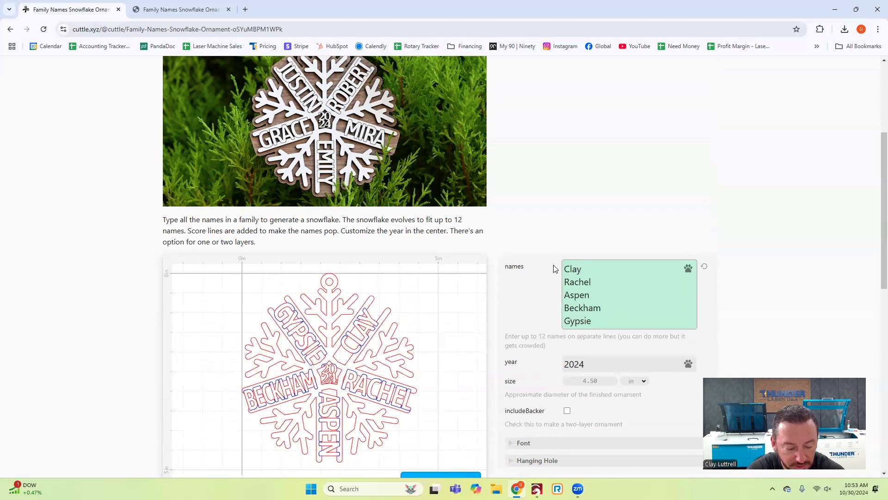
{"action": "type", "text": "Indi"}
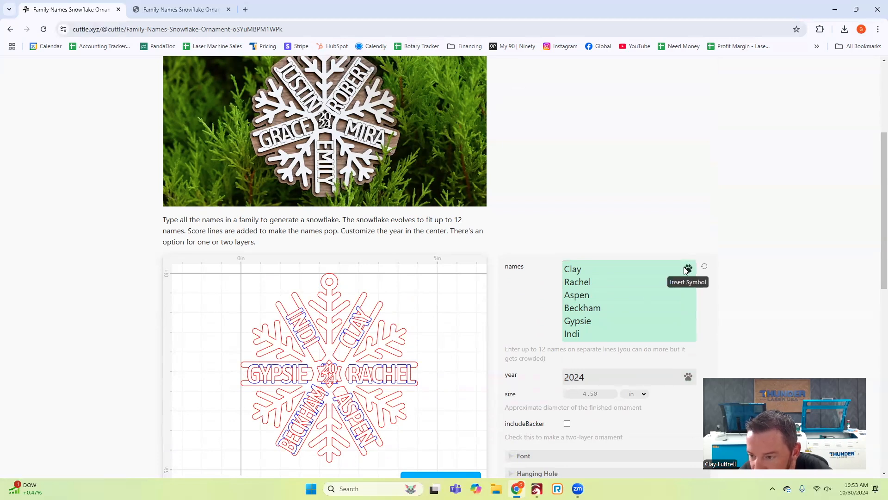
Step: Insert a paw symbol after Indi in the names list
{"action": "left_click", "coordinate": [688, 267]}
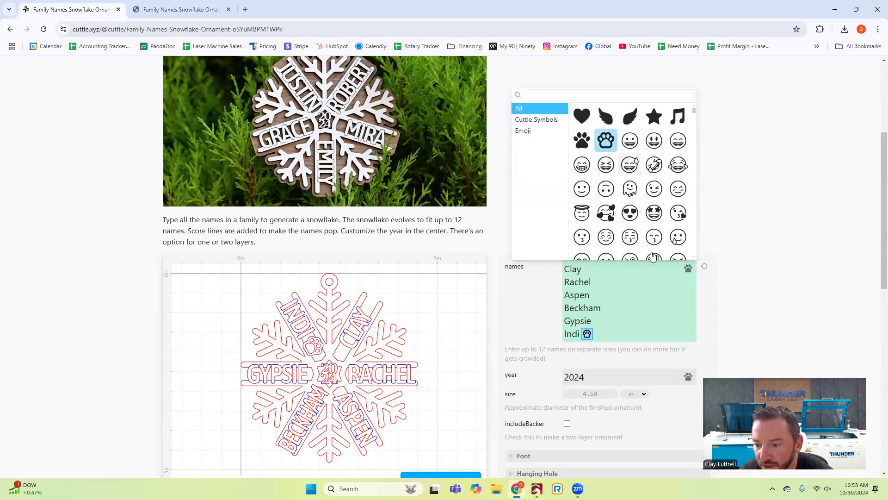
{"action": "left_click", "coordinate": [622, 307]}
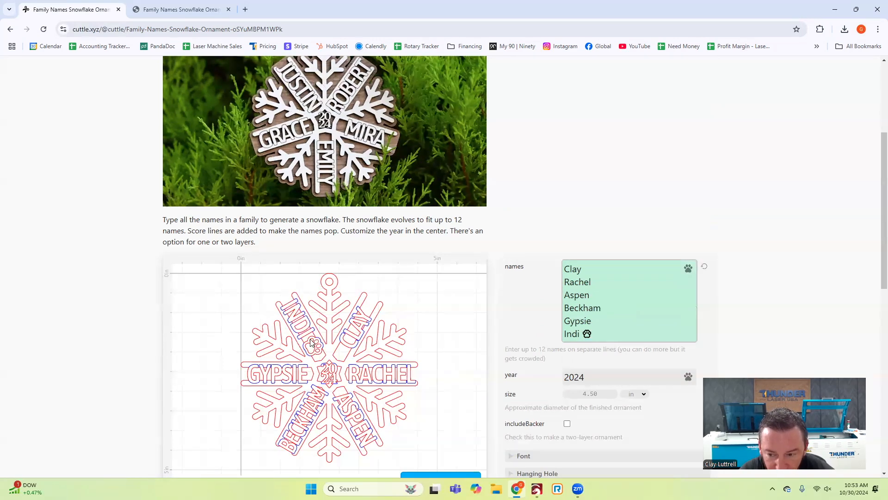
{"action": "scroll", "scroll_direction": "down", "scroll_amount": 3}
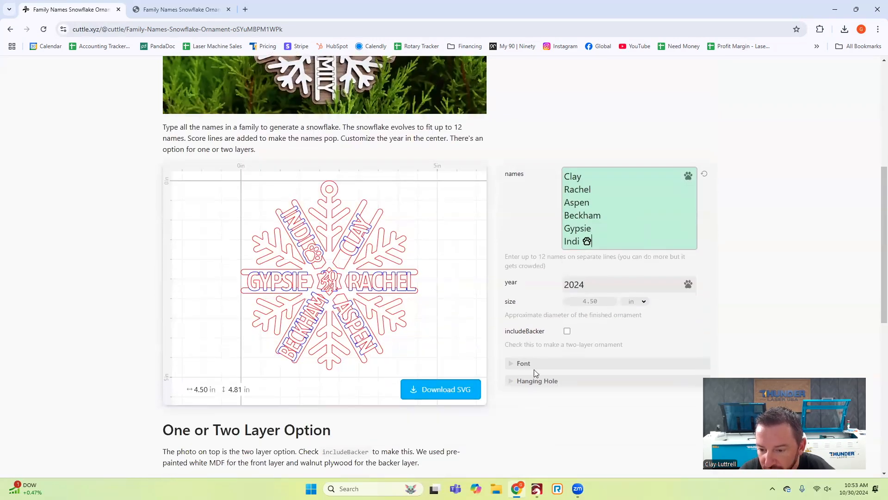
Step: Enable includeBacker under the Font/Hanging Hole options so a backer outline appears
{"action": "left_click", "coordinate": [522, 363]}
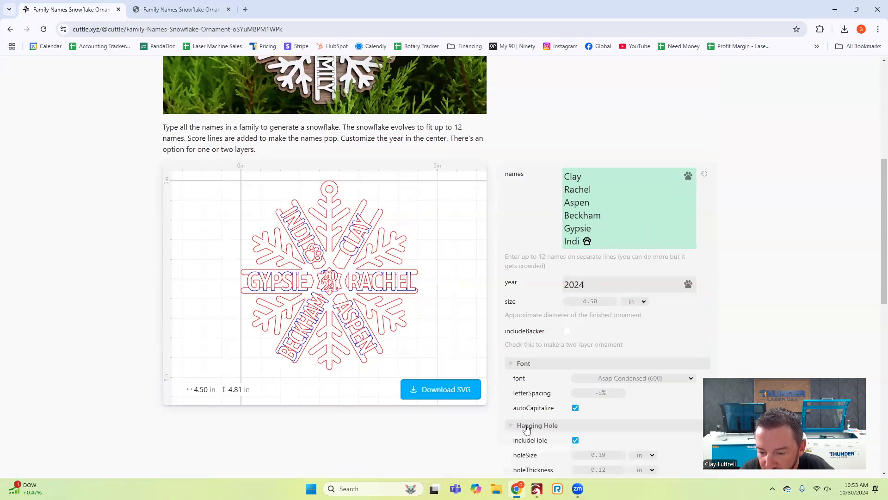
{"action": "scroll", "scroll_direction": "down", "scroll_amount": 3}
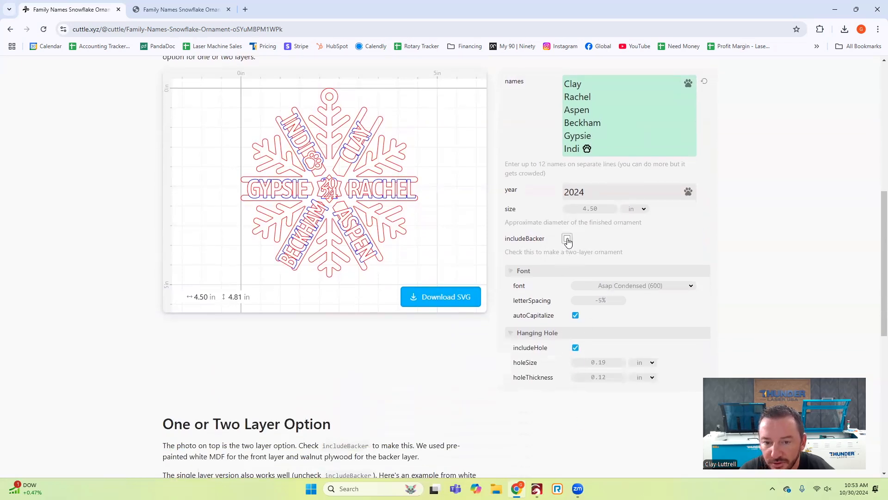
{"action": "left_click", "coordinate": [566, 237]}
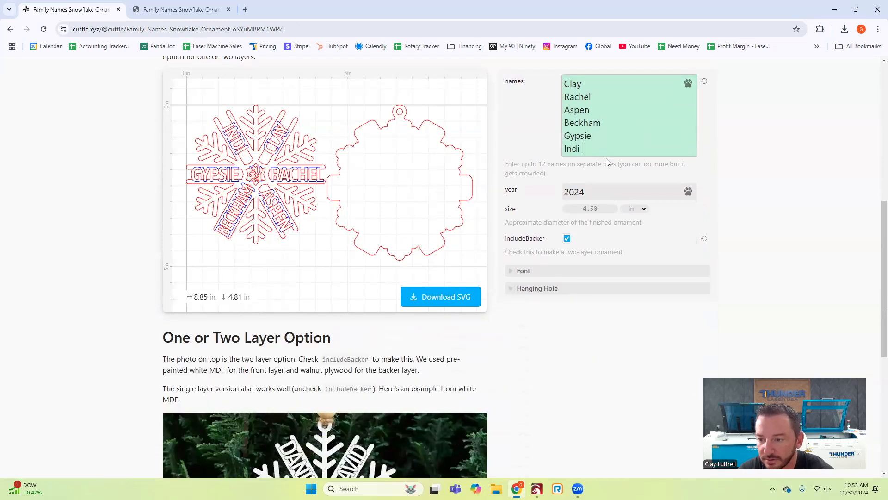
{"action": "mouse_move", "coordinate": [588, 349]}
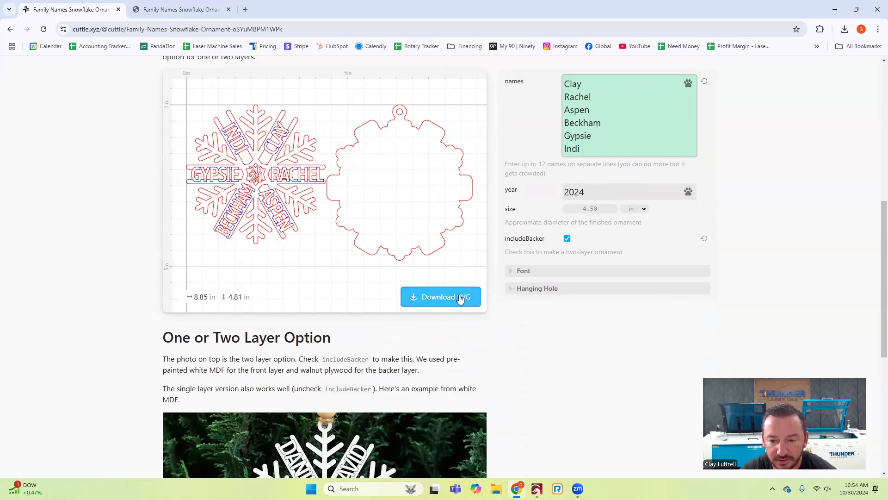
Step: Download the ornament as a Standard SVG file
{"action": "left_click", "coordinate": [440, 296]}
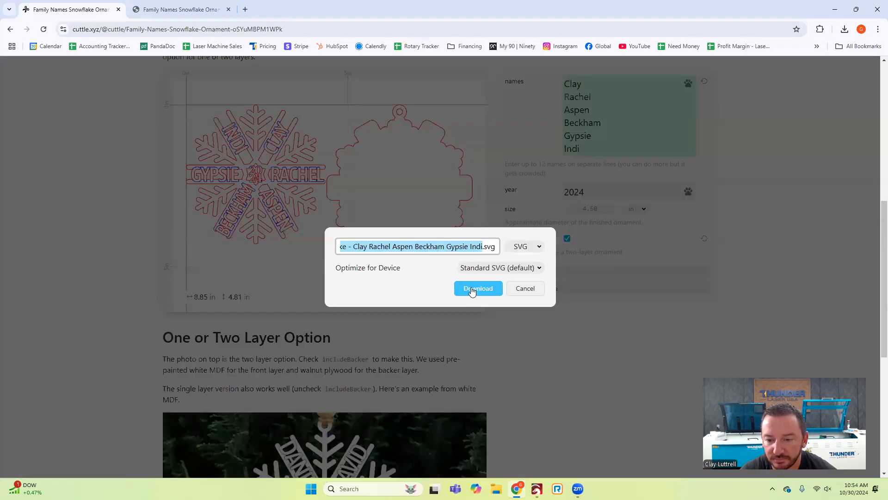
{"action": "left_click", "coordinate": [477, 288]}
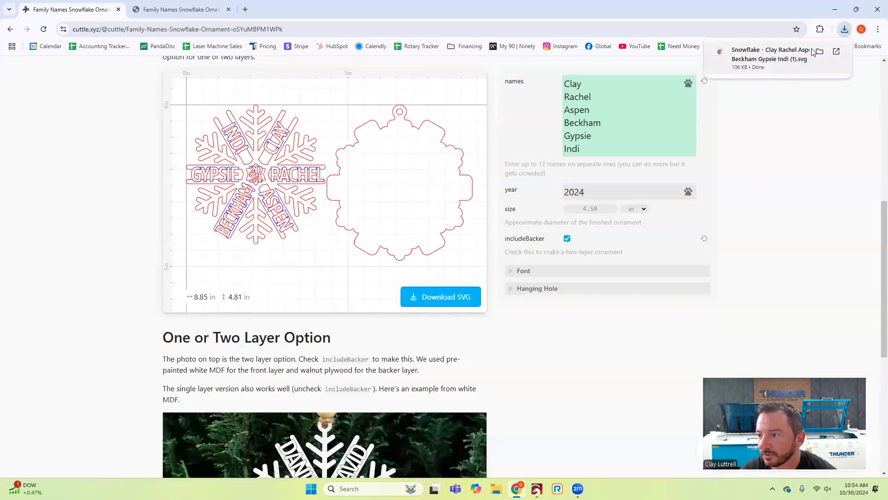